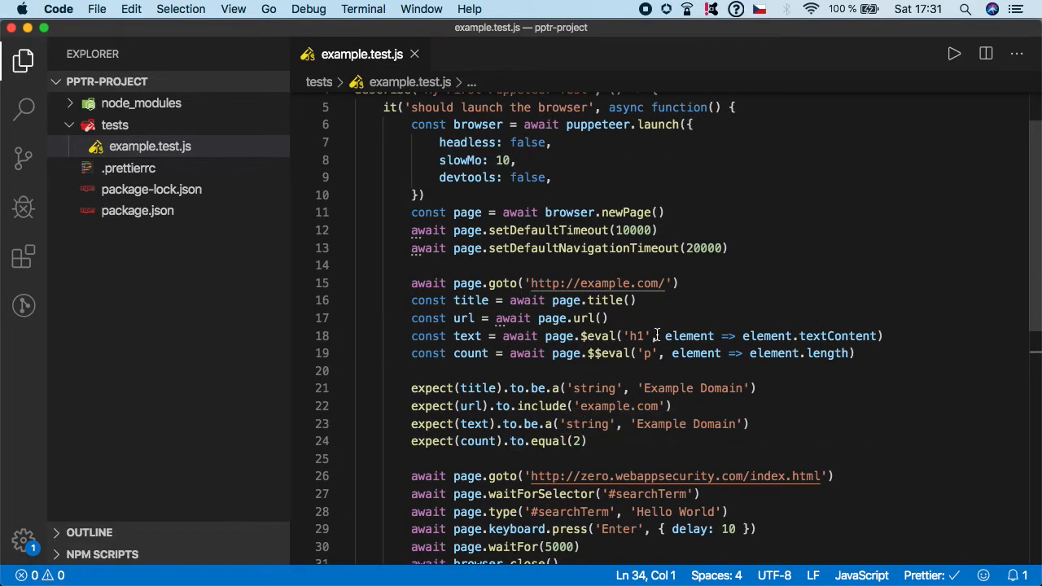
drag(411, 283, 670, 284)
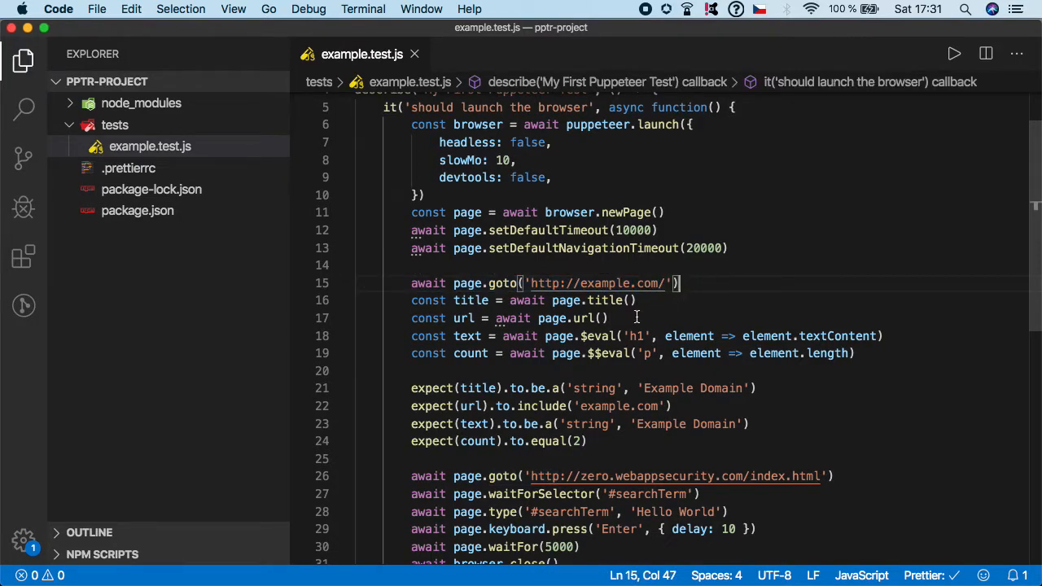
mouse_move(688, 304)
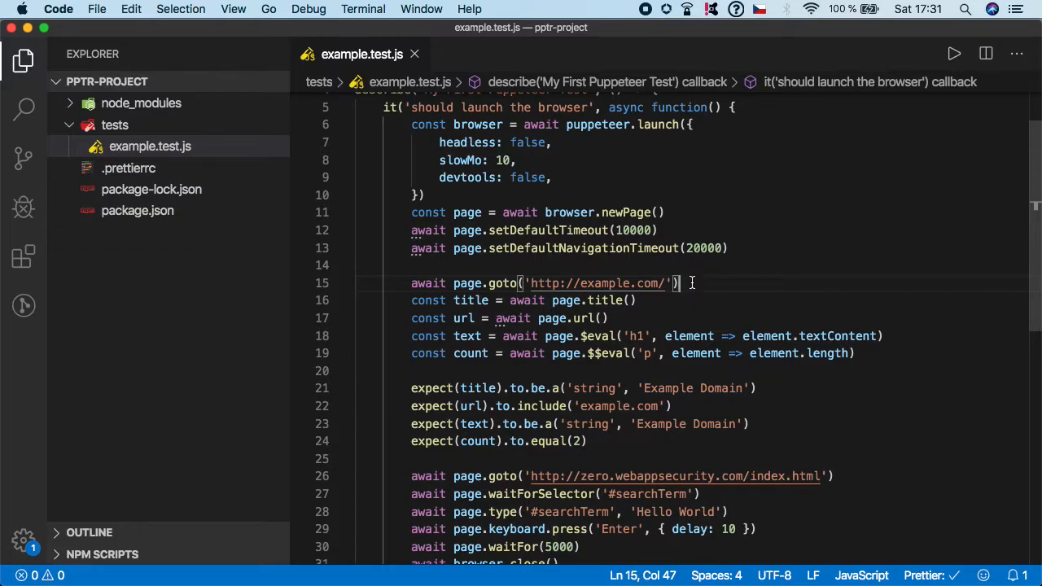
mouse_move(638, 336)
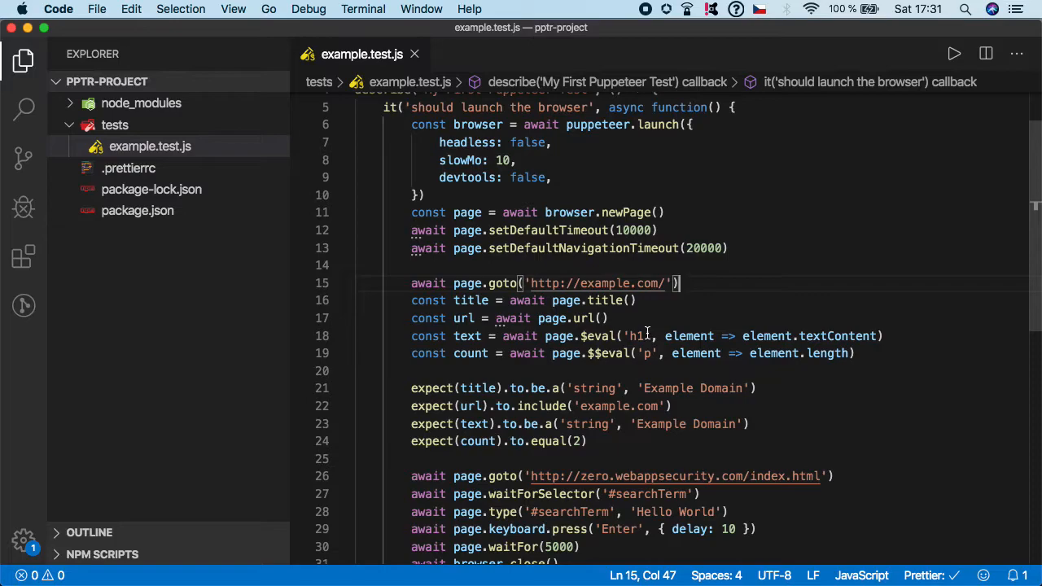
mouse_move(650, 332)
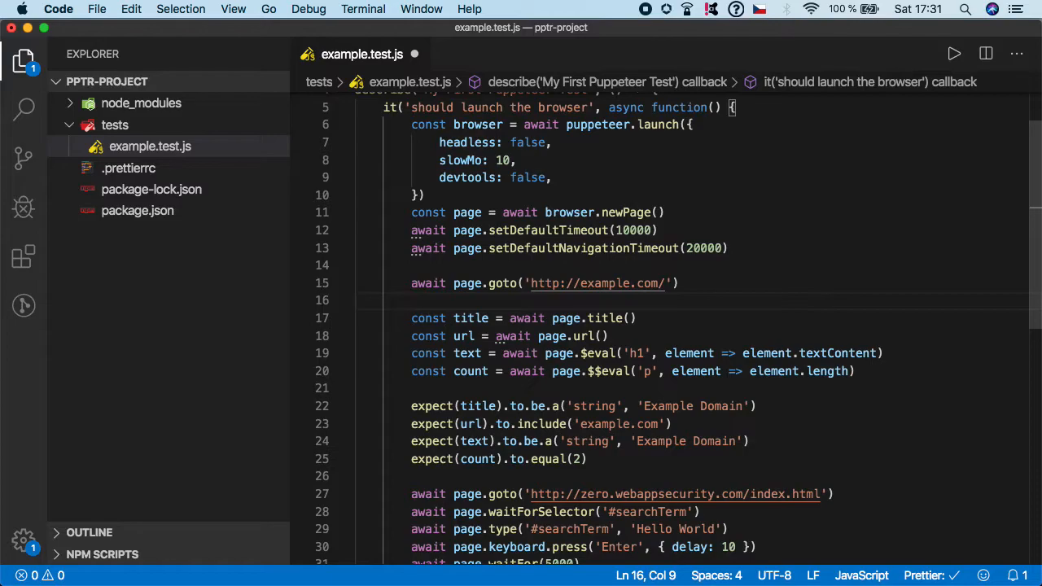
Add await page.waitForXPath('//h1') on the new line after the goto call
text(wait page.waitForXPath)
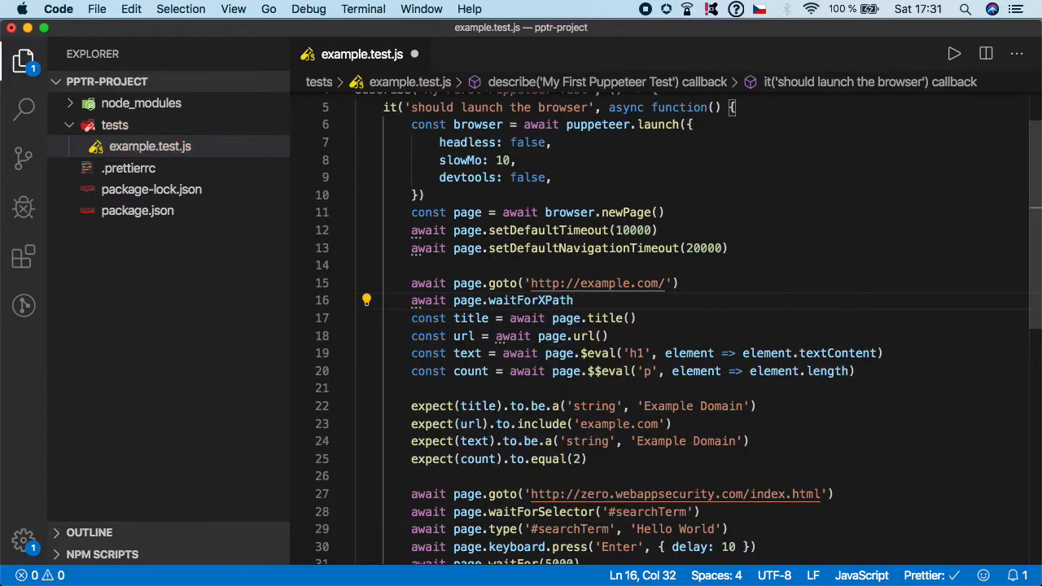
text((''))
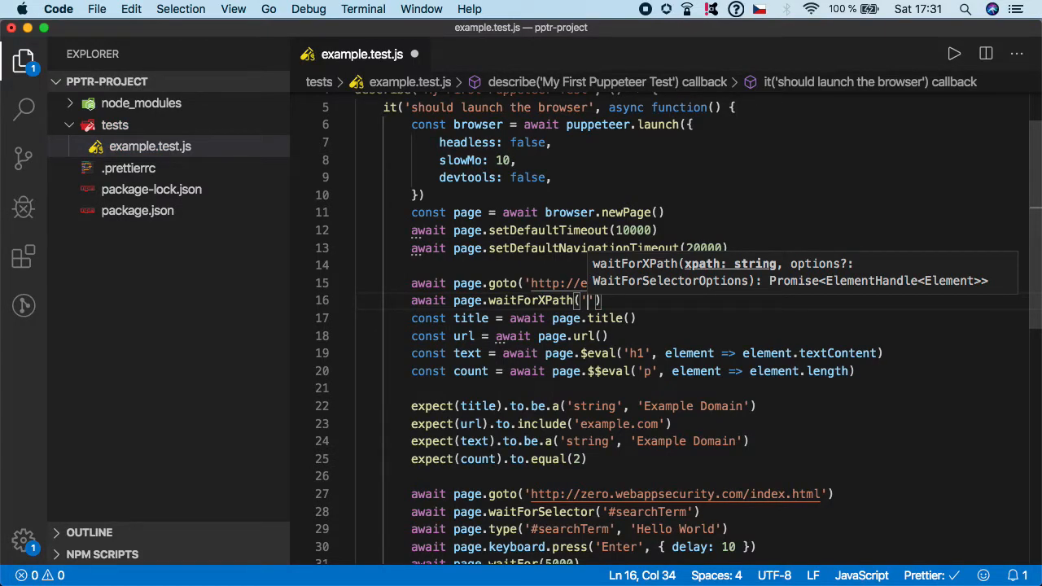
text(//h1)
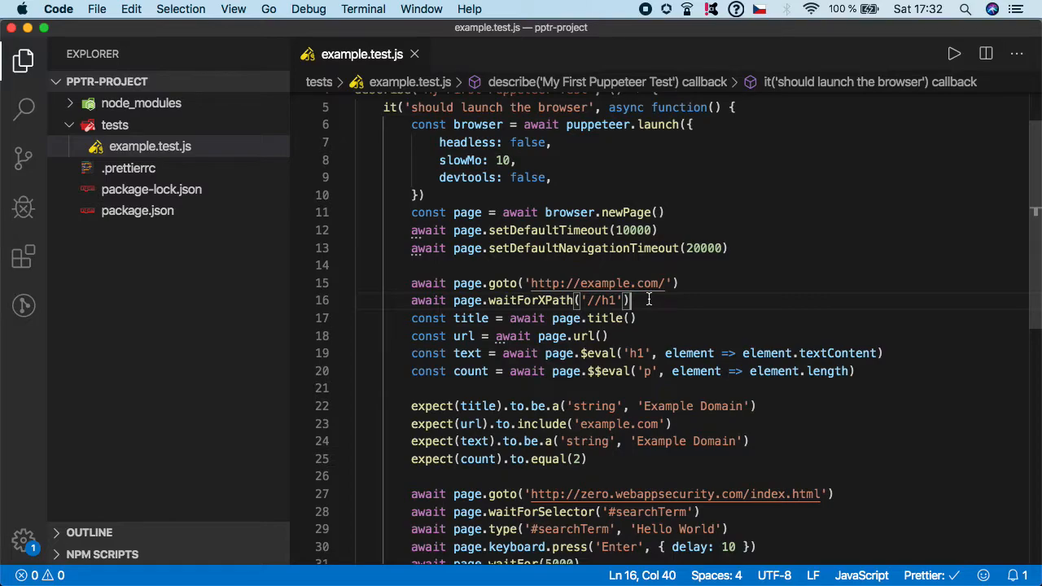
Bring up the integrated terminal and begin the npm test command
key(Ctrl+`)
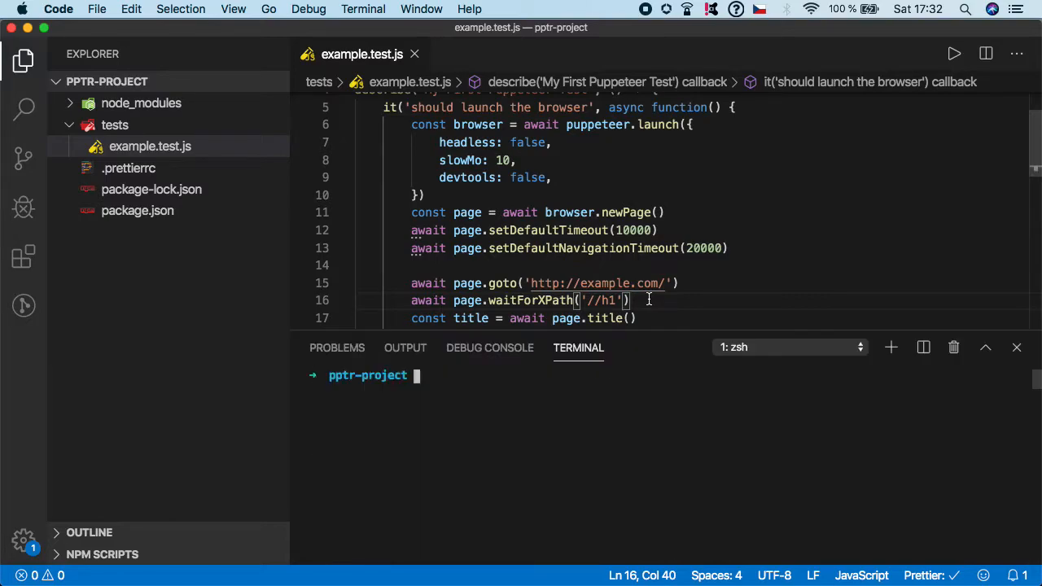
text(npm)
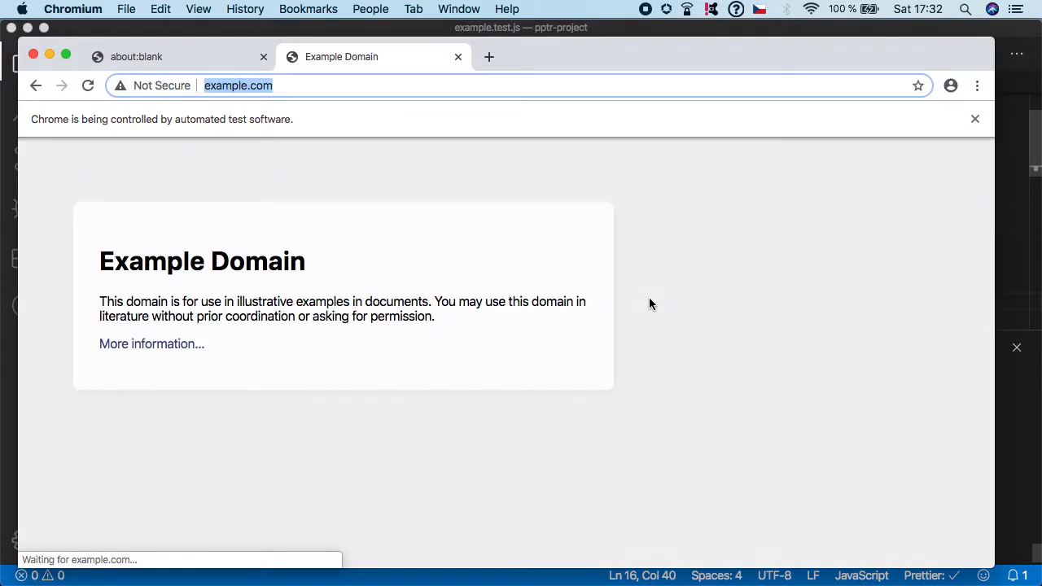
Run the test so Chromium loads zero.webappsecurity.com/index.html, then review the full test code
text(zero.webappsecurity.com/index.html'))
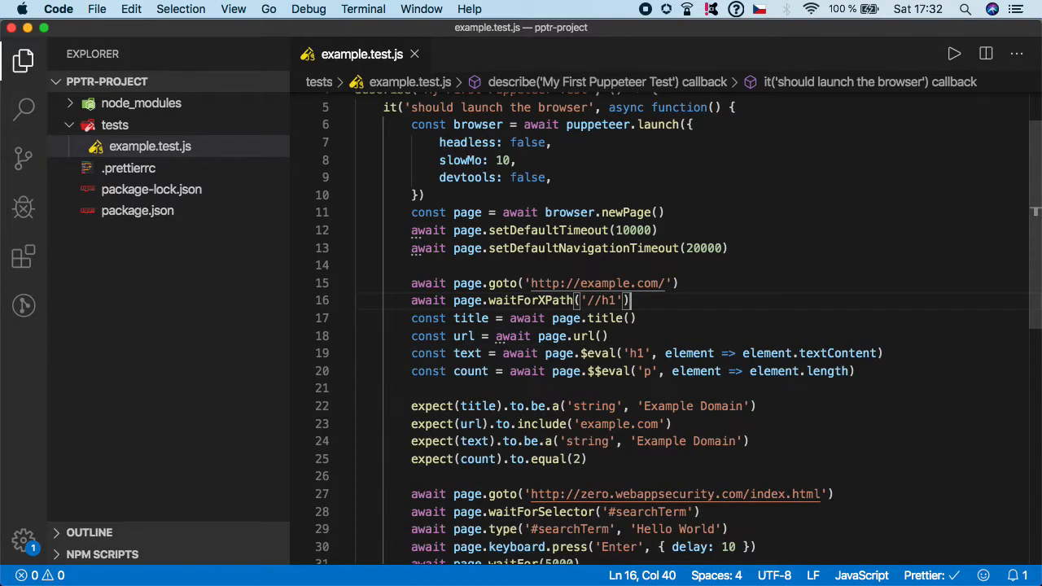
scroll(down, 3)
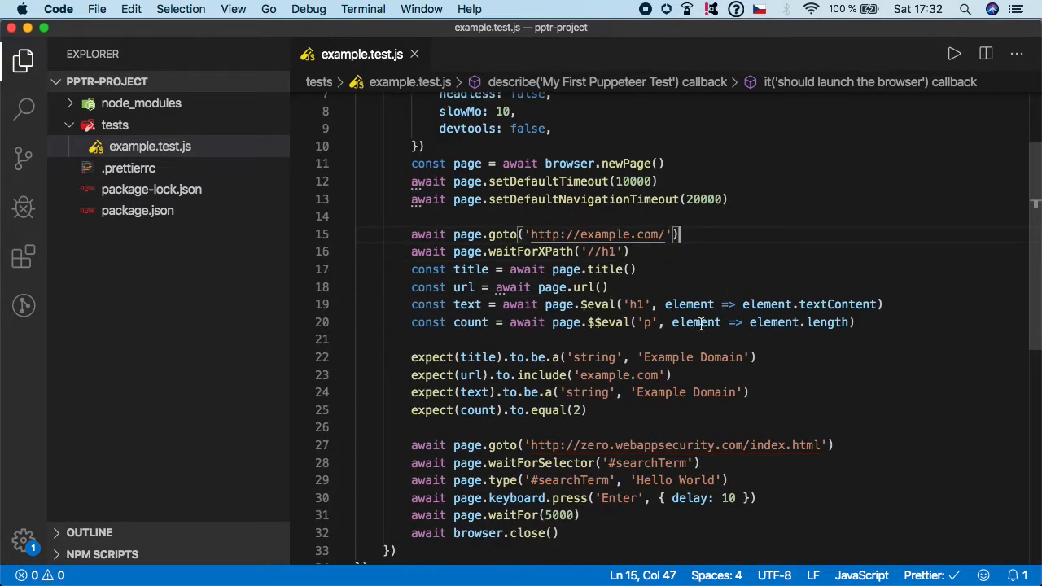